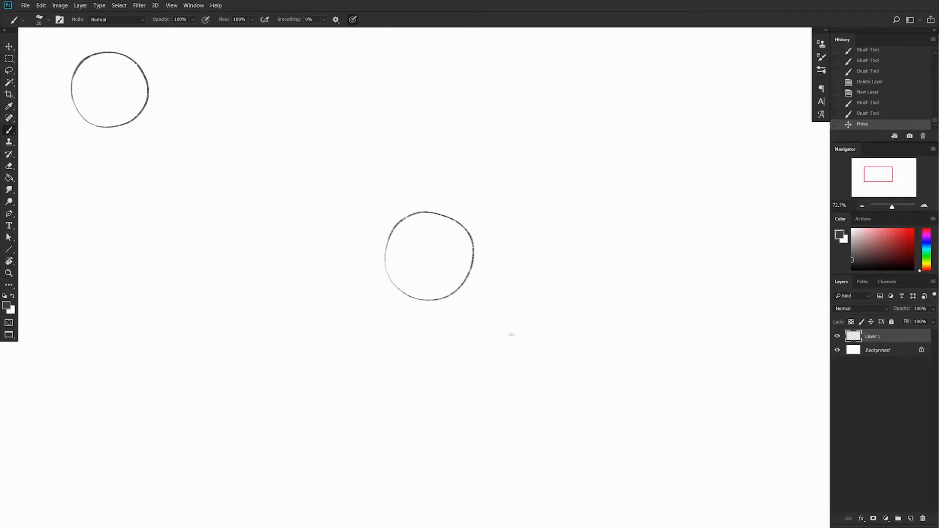
{"action": "mouse_move", "coordinate": [442, 223]}
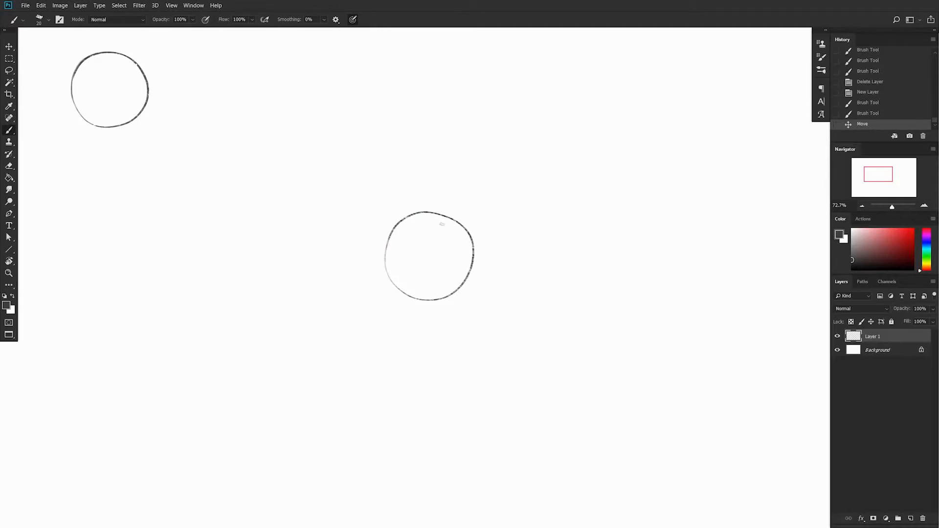